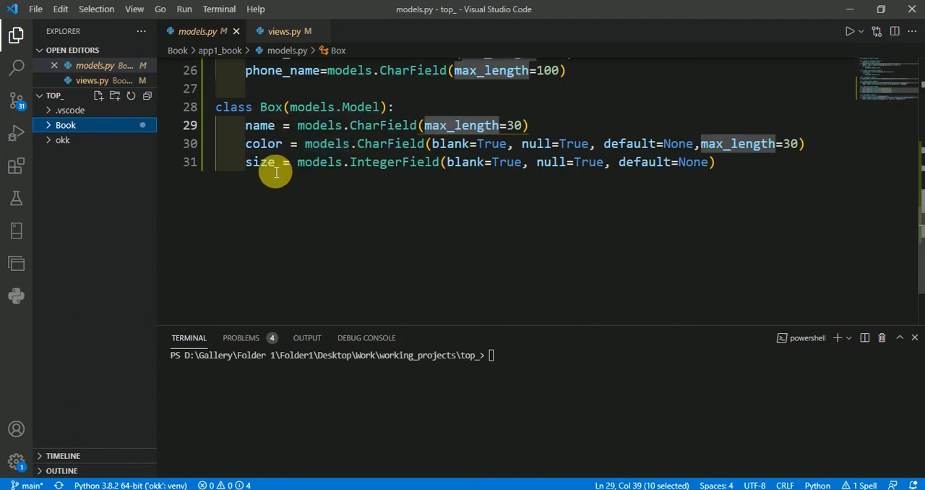
pyautogui.moveTo(259, 162)
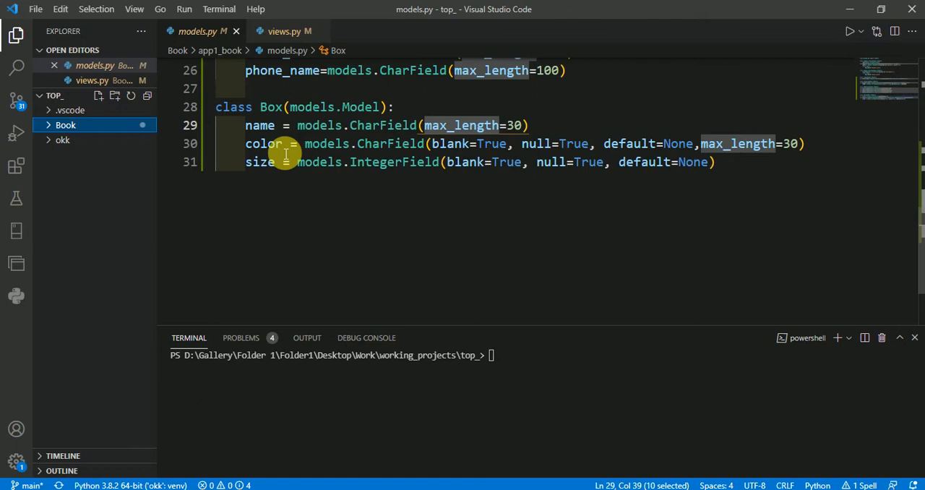
# - Switch from the Box model to the jordan view in views.py
pyautogui.click(284, 32)
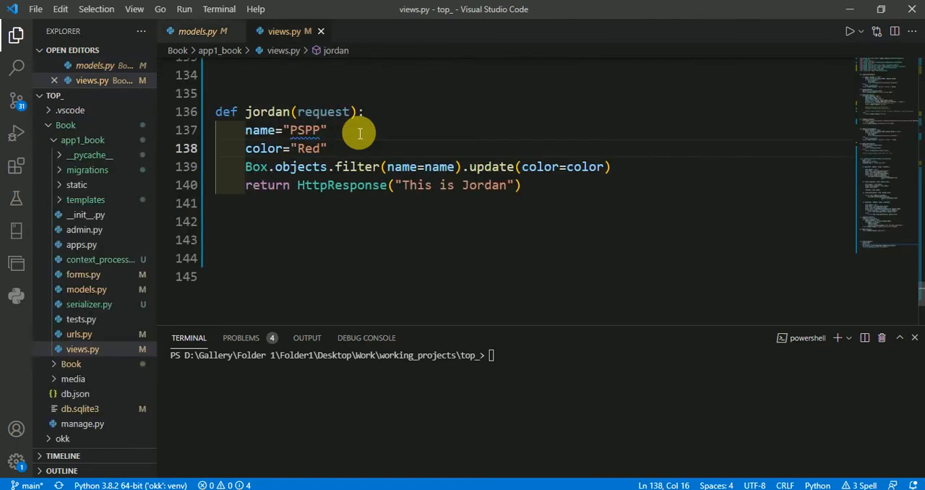
pyautogui.moveTo(350, 156)
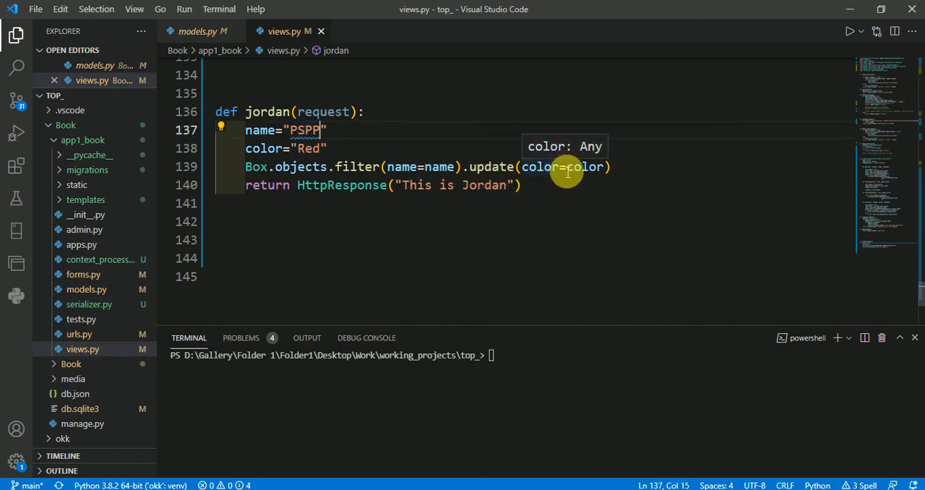
pyautogui.moveTo(466, 176)
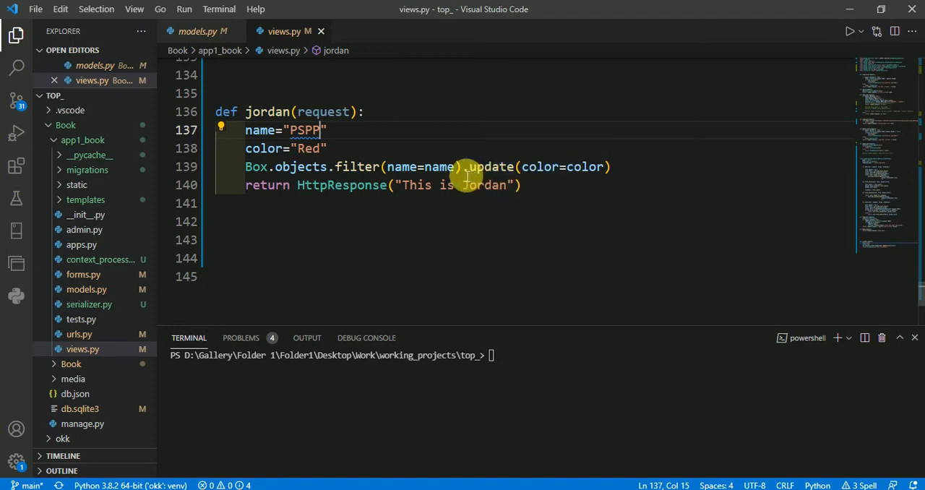
pyautogui.doubleClick(304, 130)
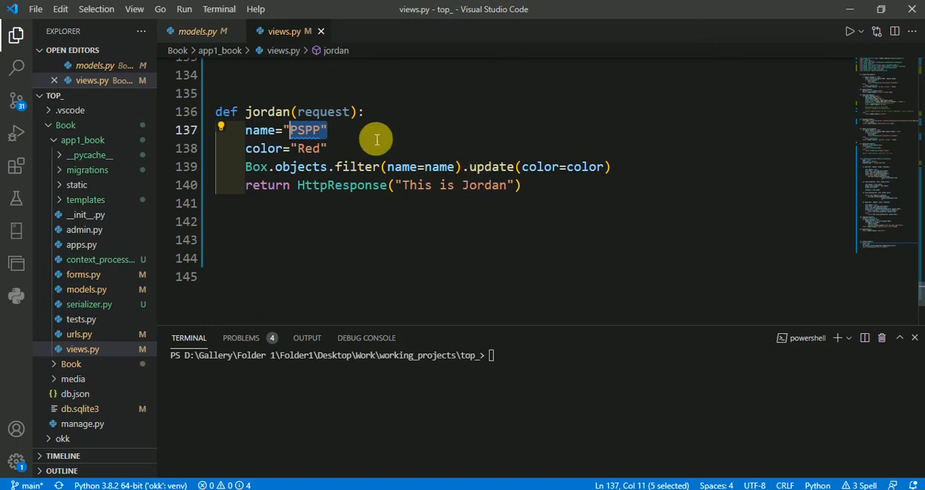
pyautogui.moveTo(471, 177)
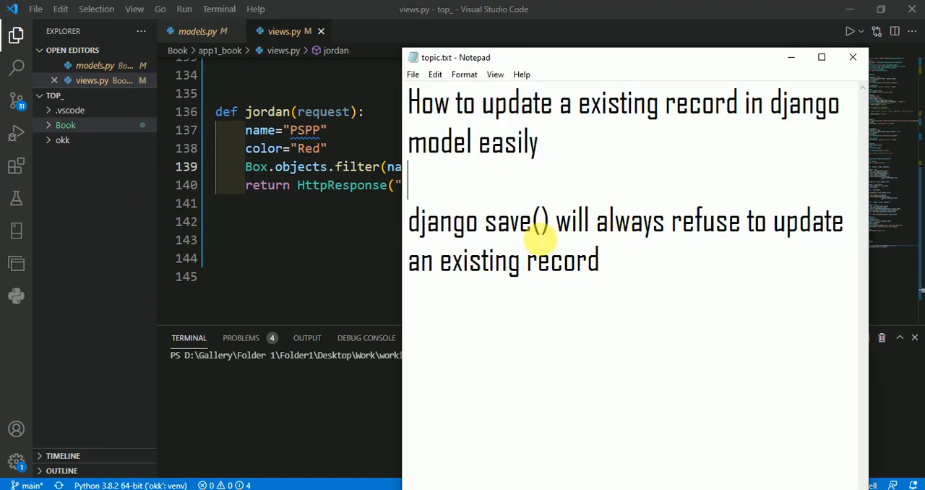
pyautogui.doubleClick(514, 222)
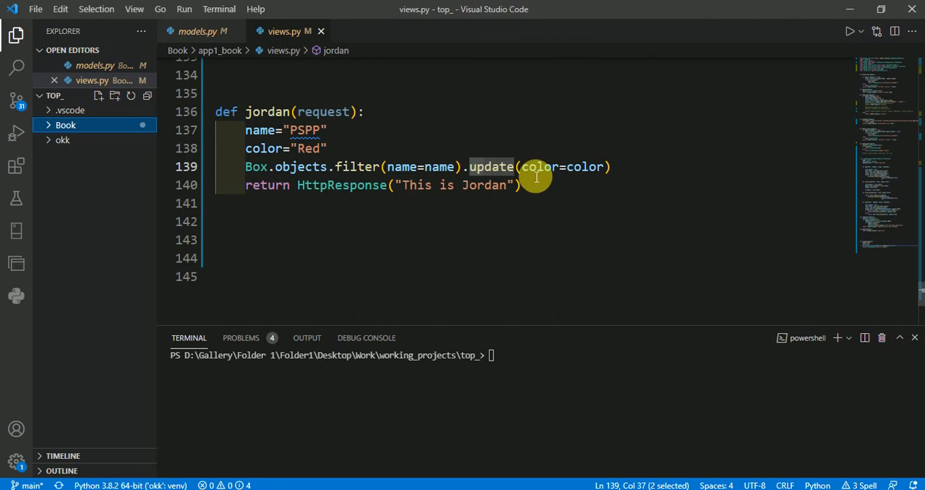
pyautogui.moveTo(572, 202)
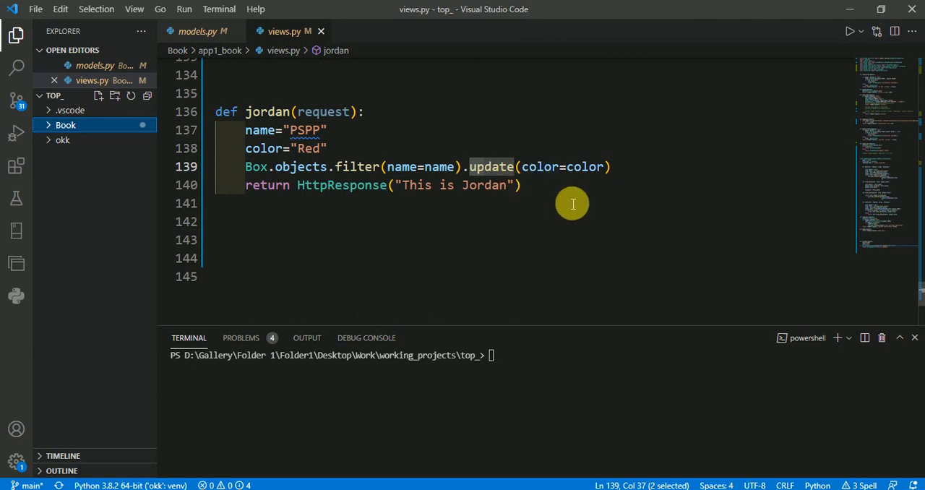